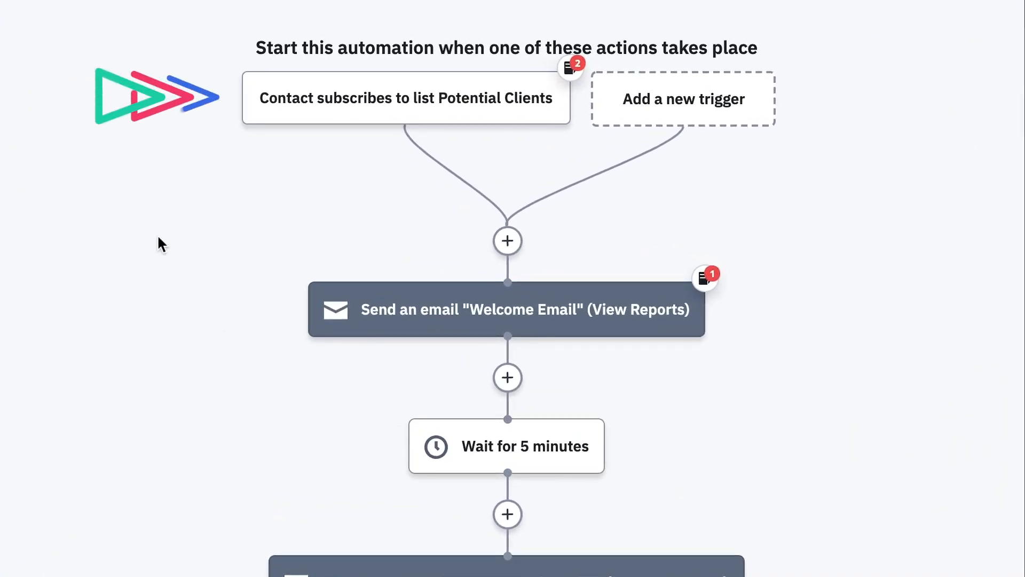
scroll(down, 3)
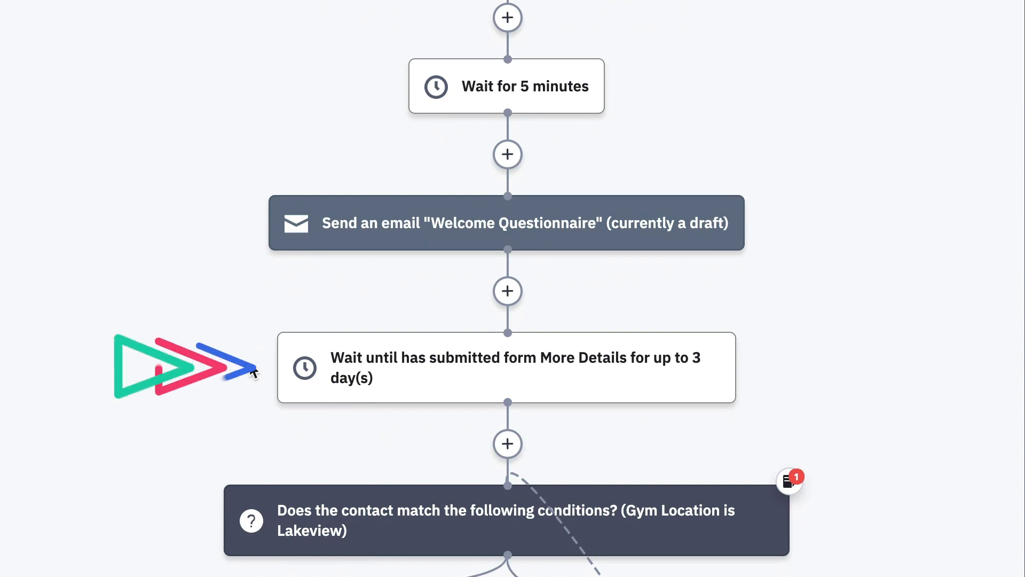